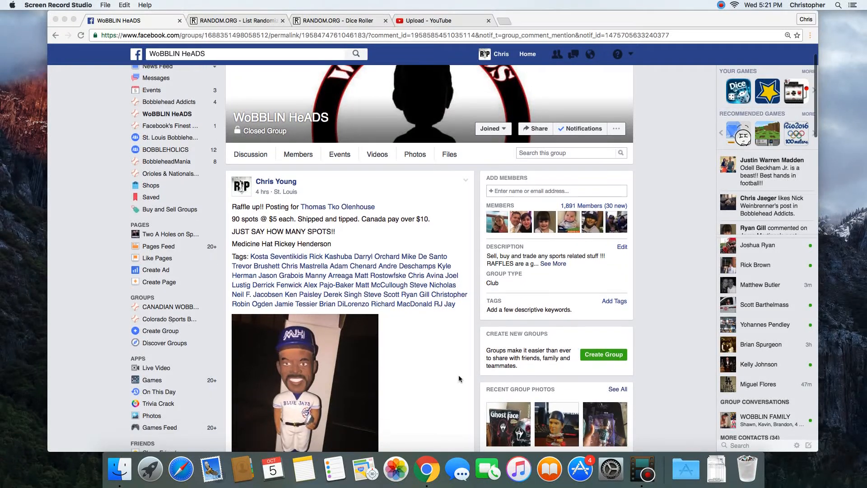
- Post a 'live' comment at the bottom of the raffle post's comment thread
scroll(down, 3)
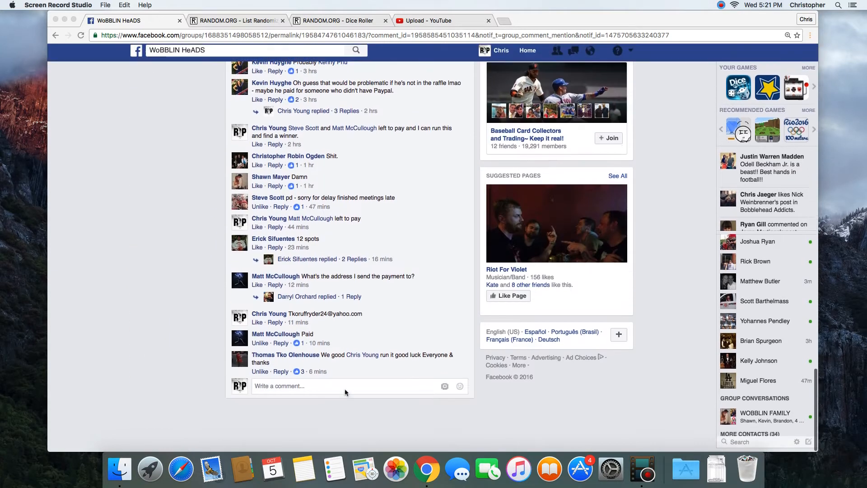
text(liv)
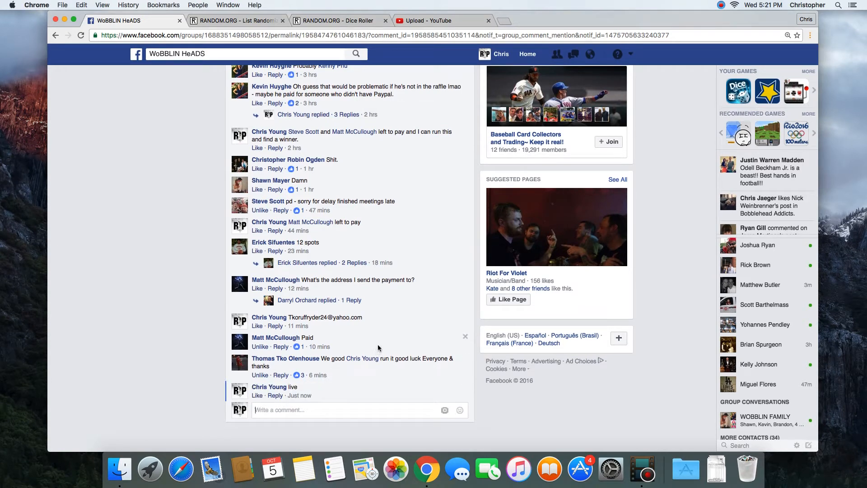
scroll(down, 3)
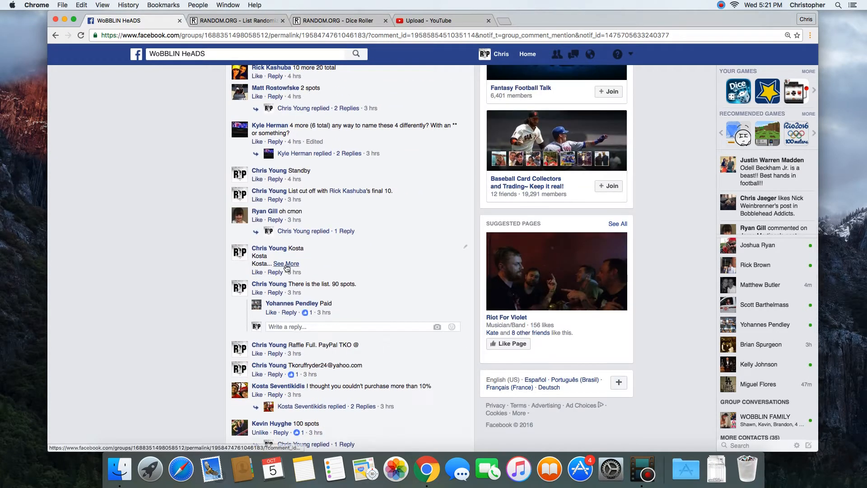
- Expand the 90-spot raffle list comment via See More and scroll through the names
click(286, 264)
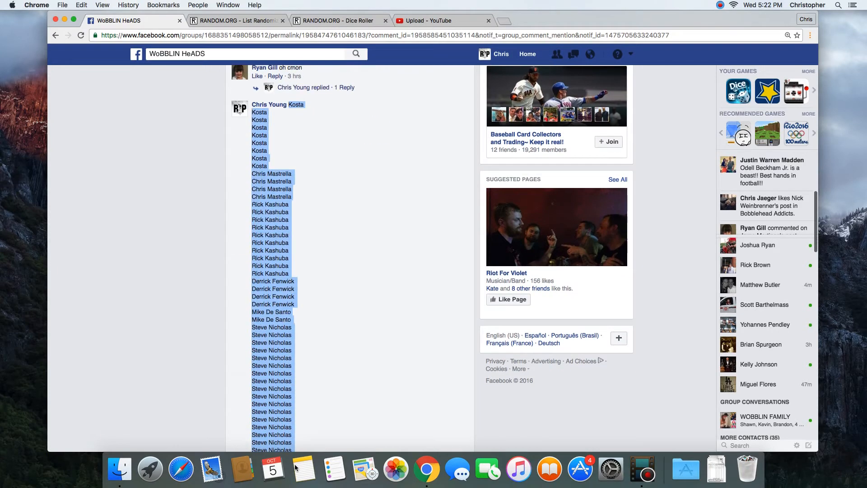
scroll(down, 3)
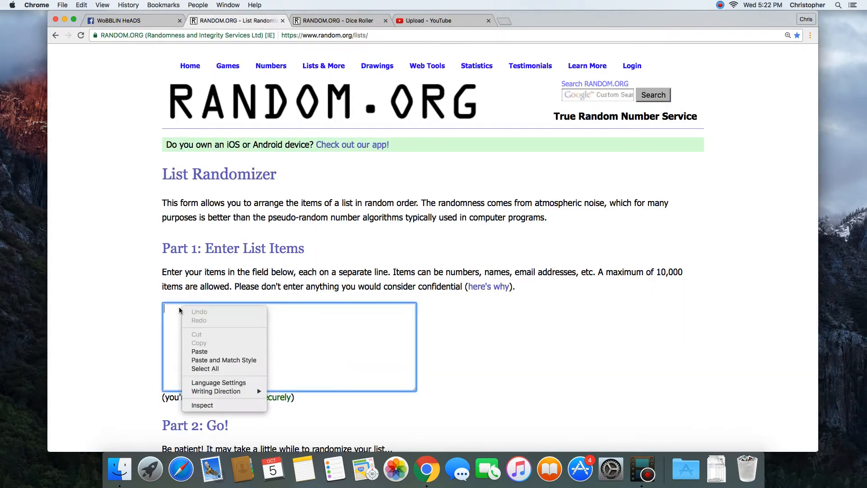
- Paste the raffle names into the List Randomizer and roll three dice in the Dice Roller
click(199, 351)
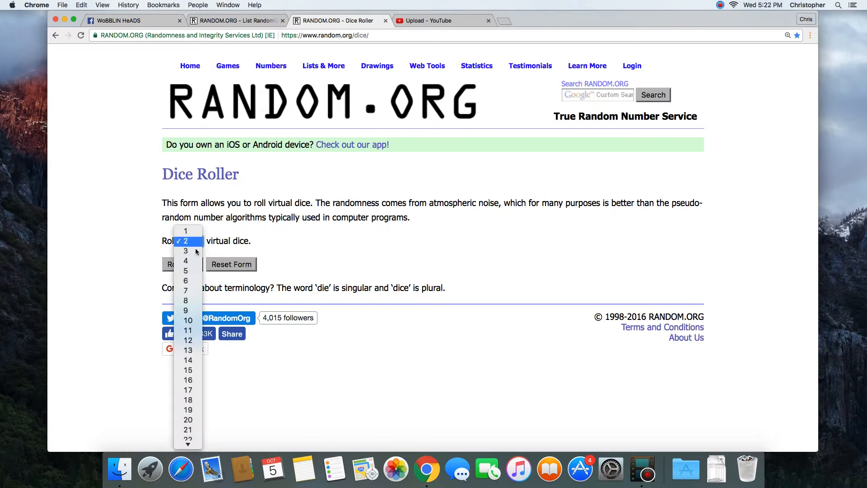
click(185, 250)
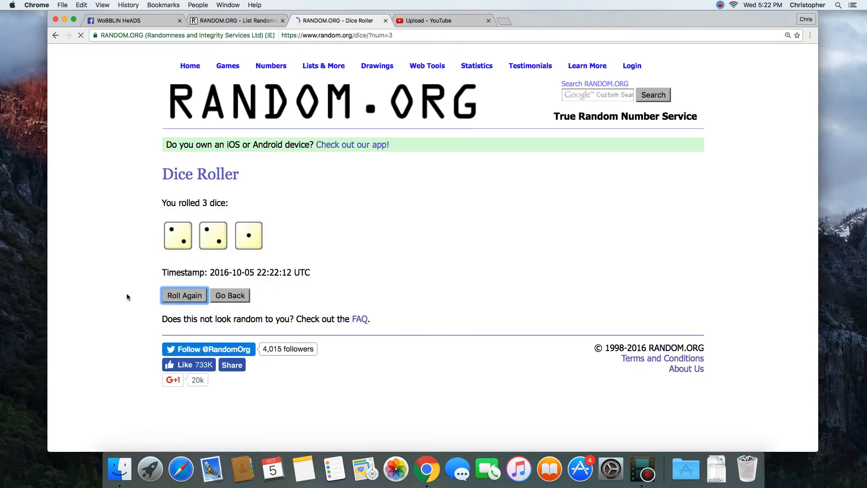
click(184, 294)
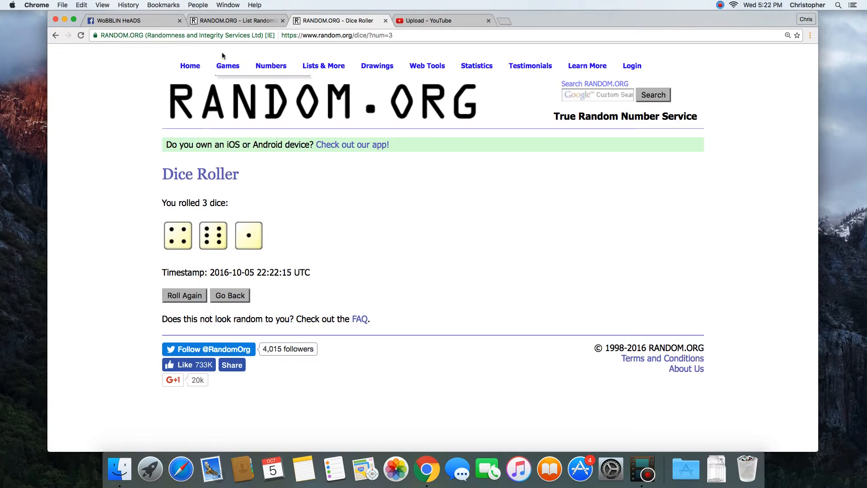
click(232, 21)
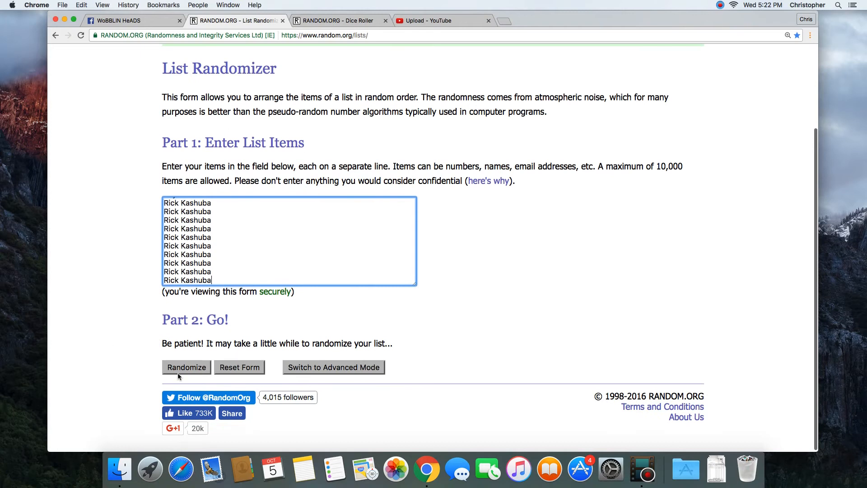
- Randomize the 90-name list, then shuffle it again several times with Again!
click(186, 366)
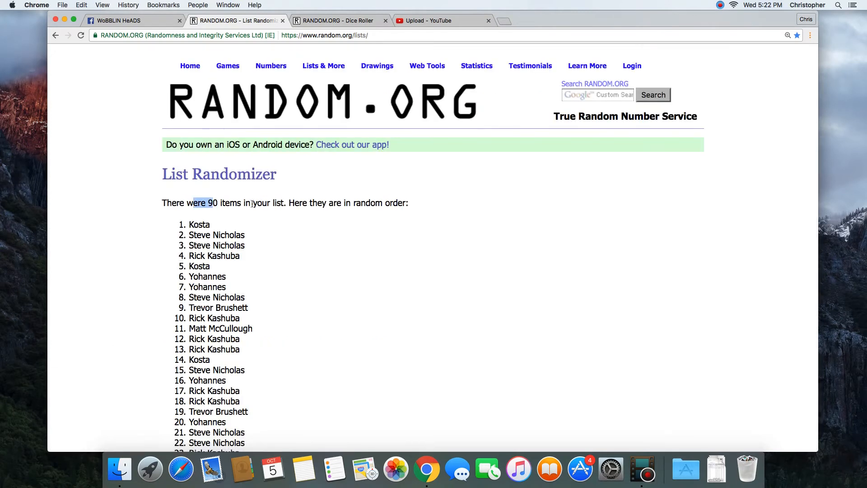
scroll(down, 3)
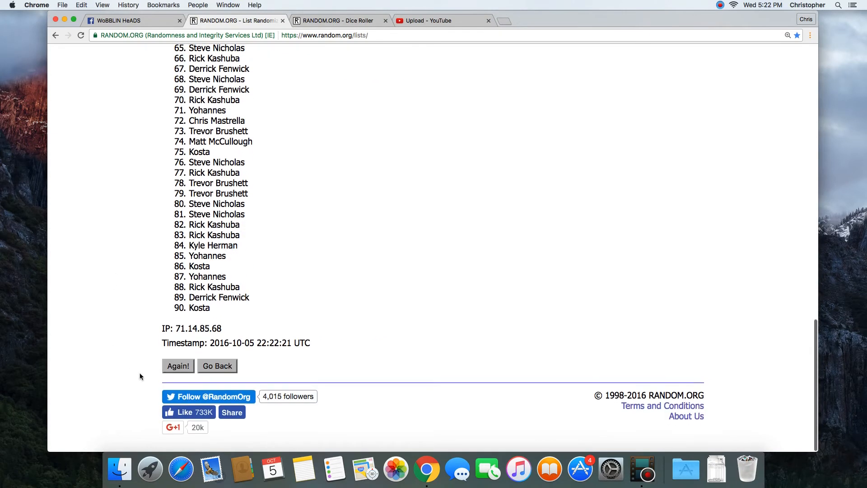
click(178, 366)
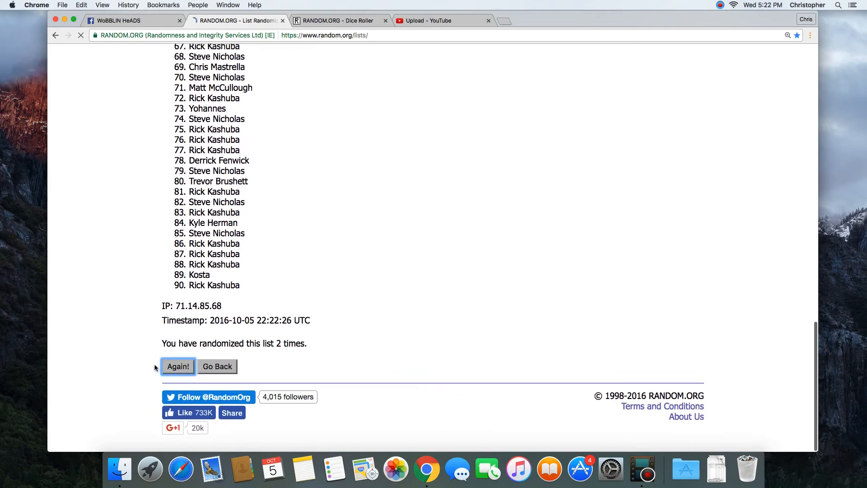
click(178, 366)
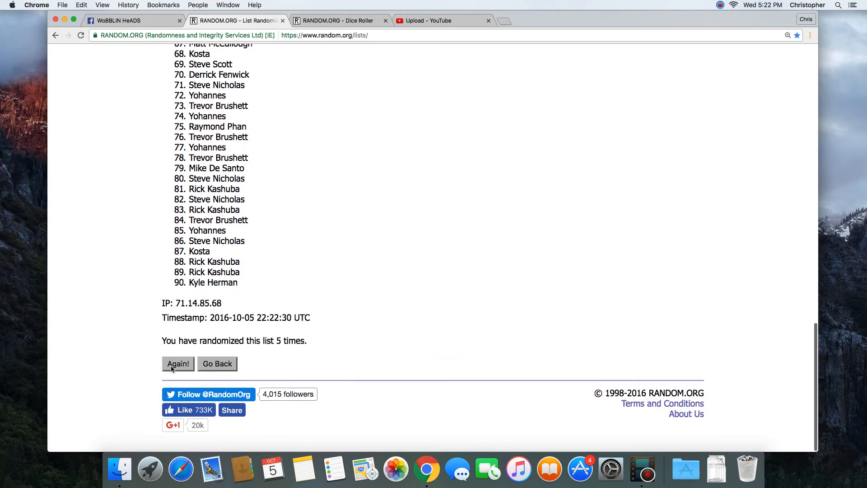
click(178, 363)
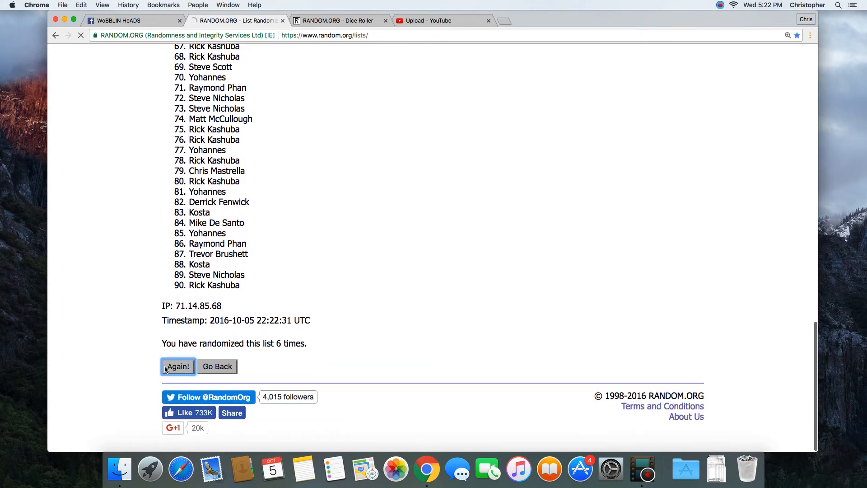
- Keep shuffling until the list reads 10 times, then check the 4, 6, 1 dice result
click(177, 366)
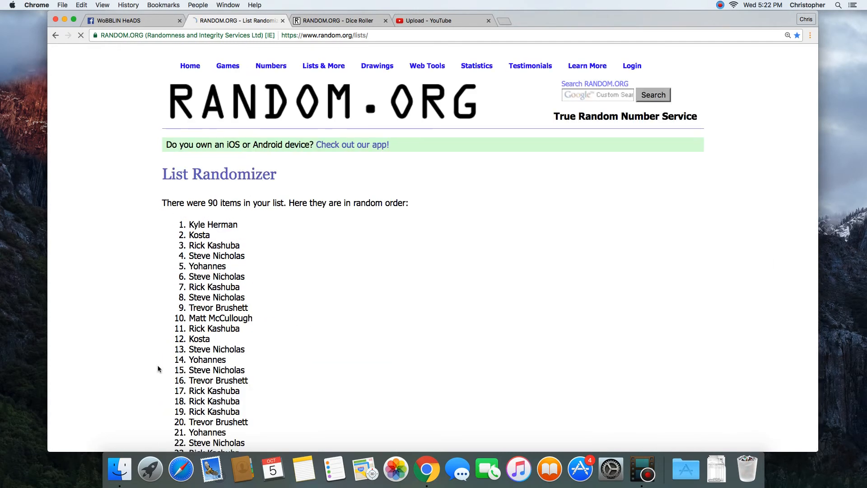
scroll(down, 3)
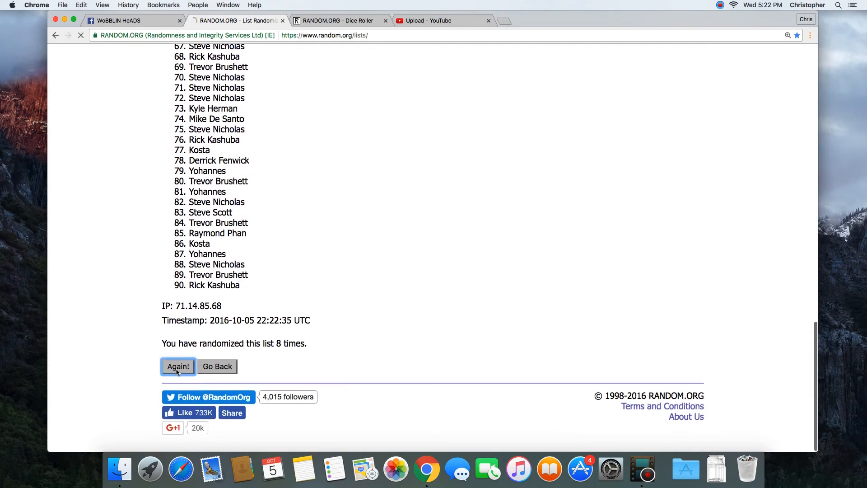
click(178, 366)
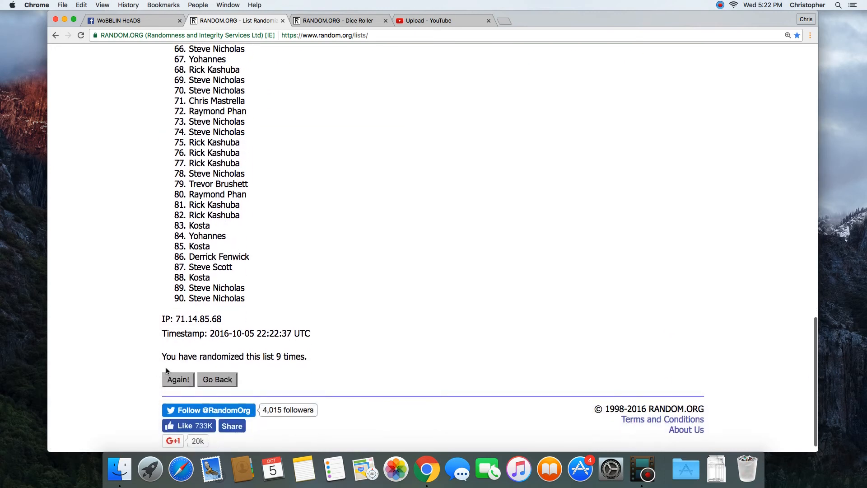
click(178, 379)
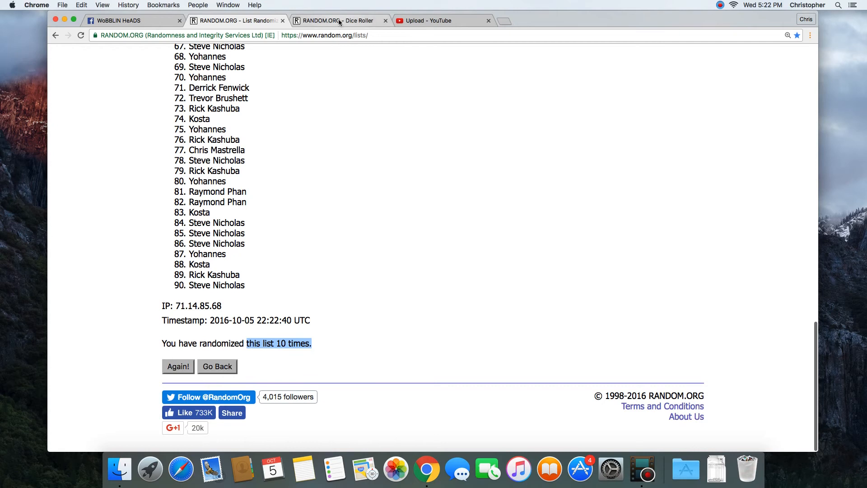
click(337, 20)
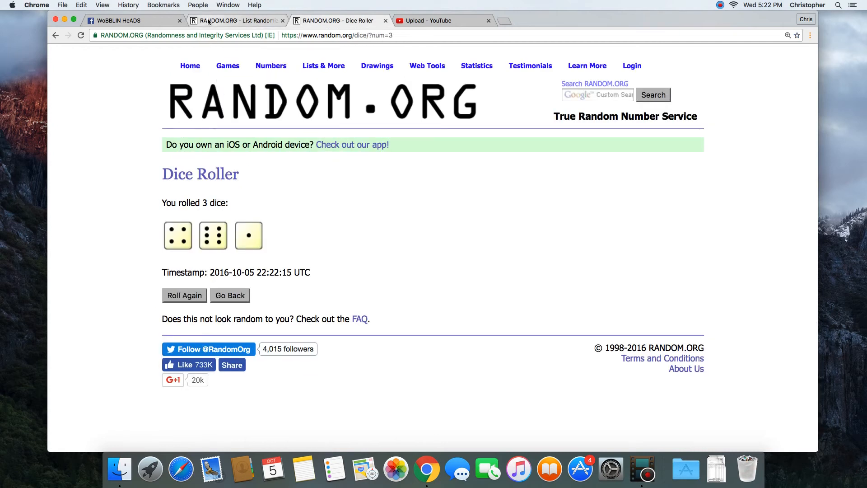
- Return to the final randomized list and highlight the winning name in first place
click(232, 21)
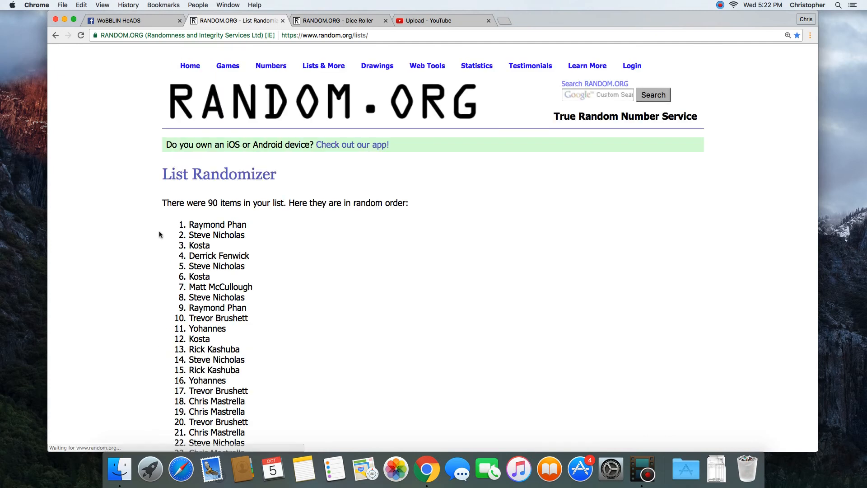
double_click(218, 220)
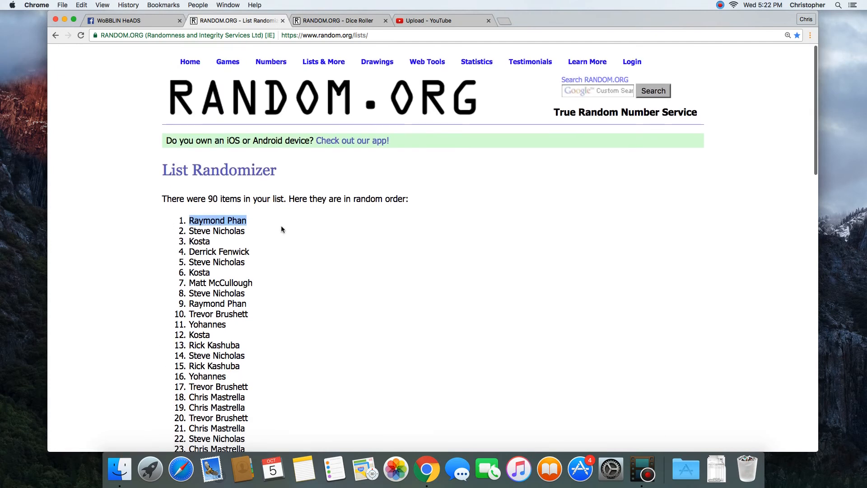
scroll(down, 3)
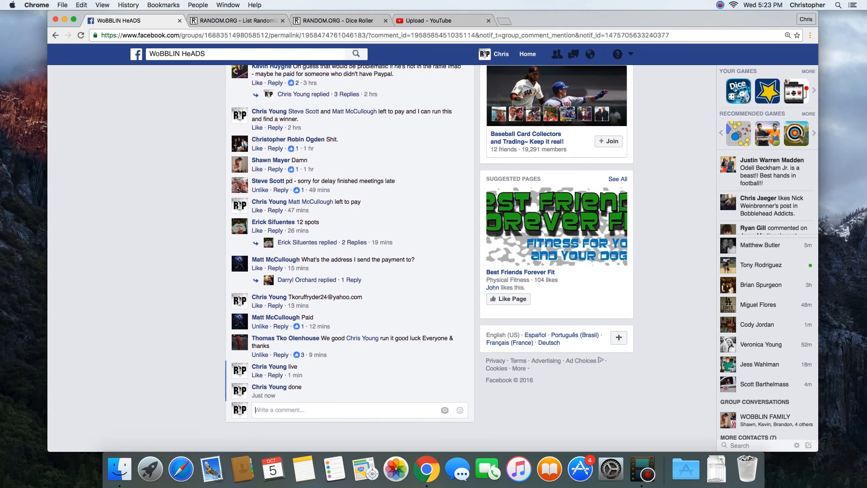
- Post a 'done' comment under the Facebook raffle thread beneath 'live'
click(642, 469)
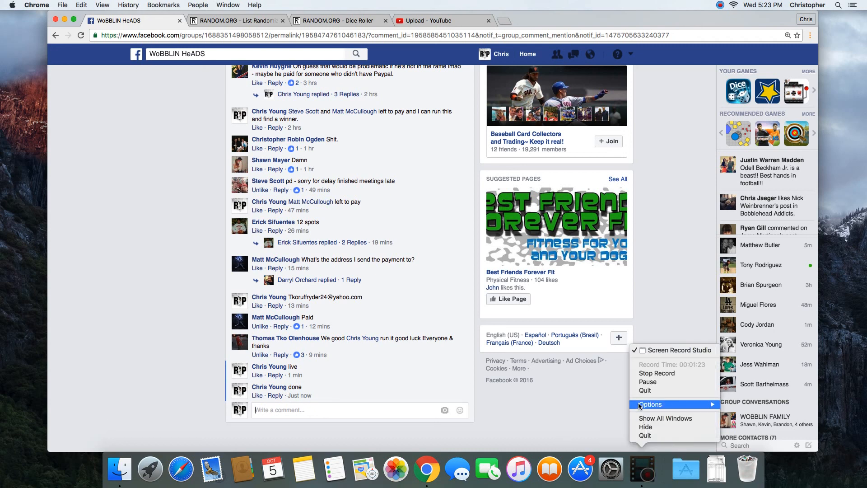